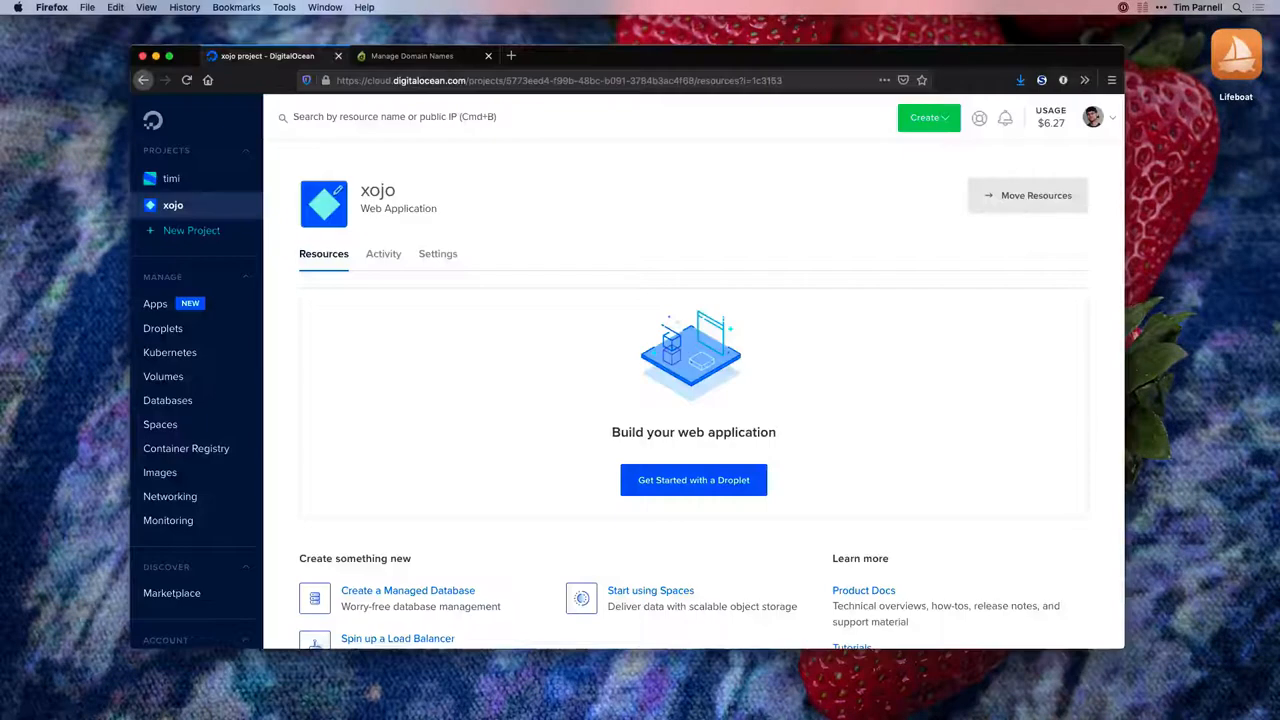
Step: Start a new Debian droplet on the $5 Basic plan in the New York region
click(924, 116)
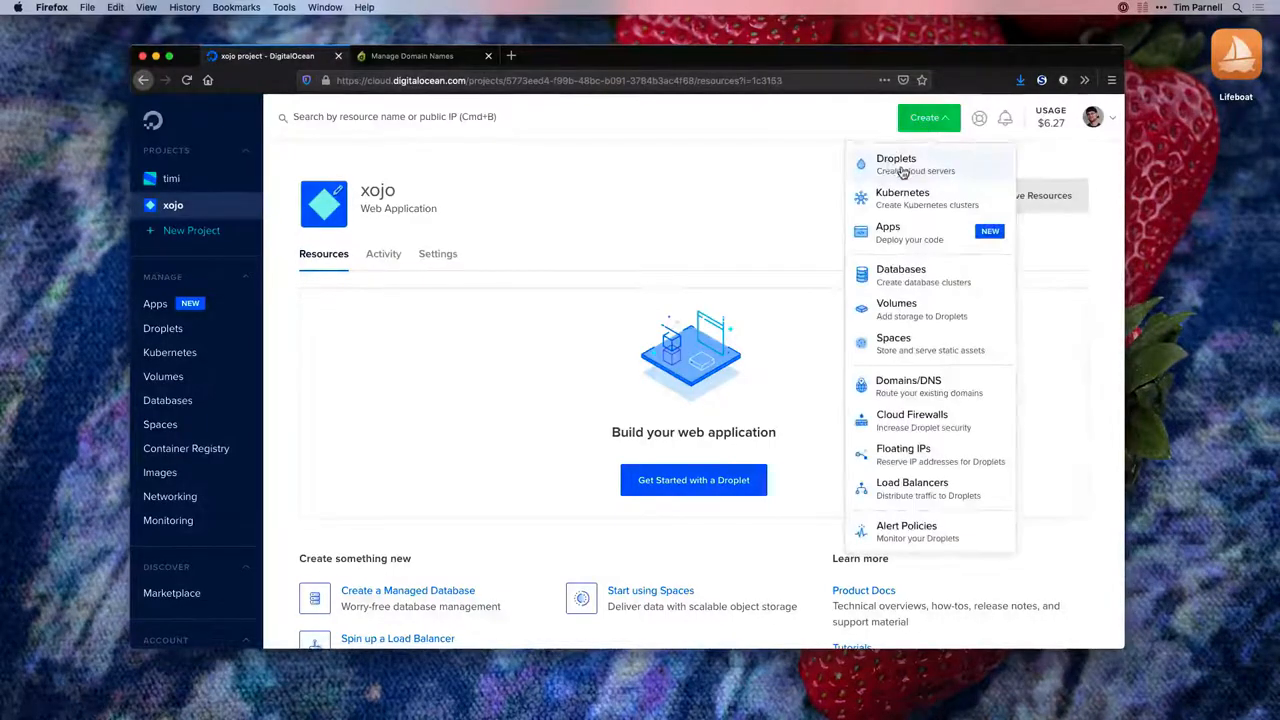
click(896, 158)
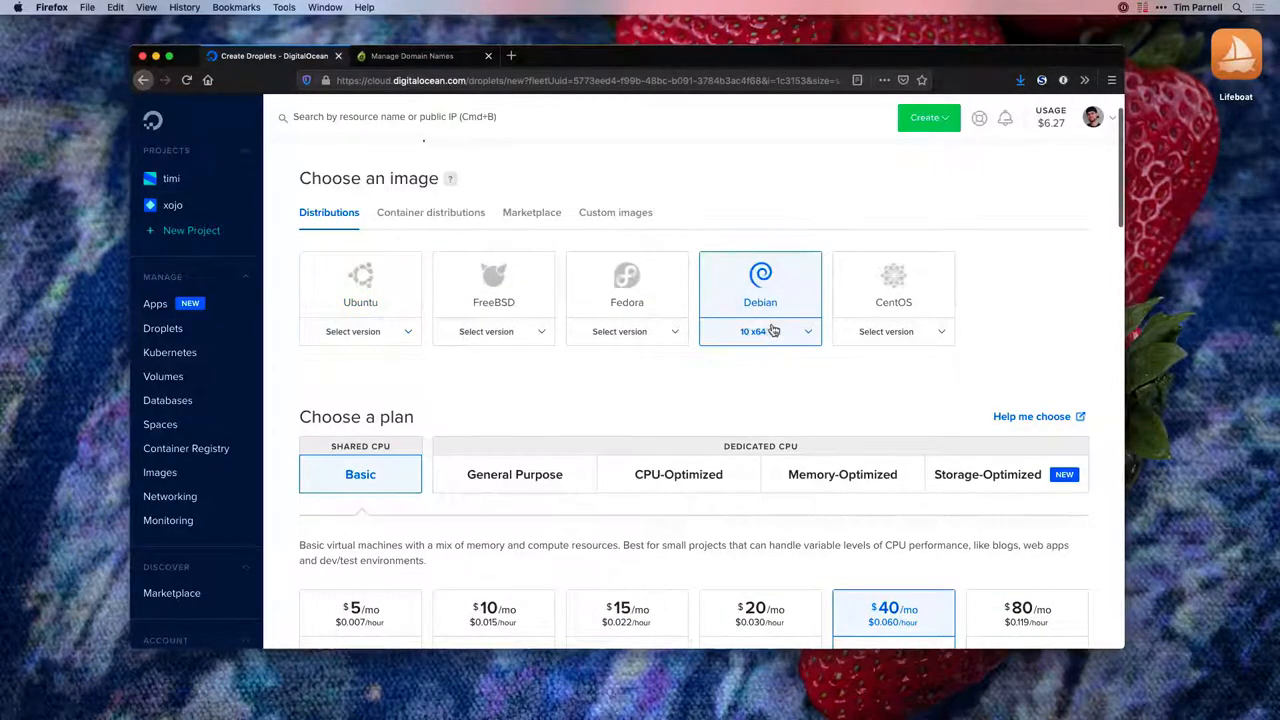
scroll(down, 3)
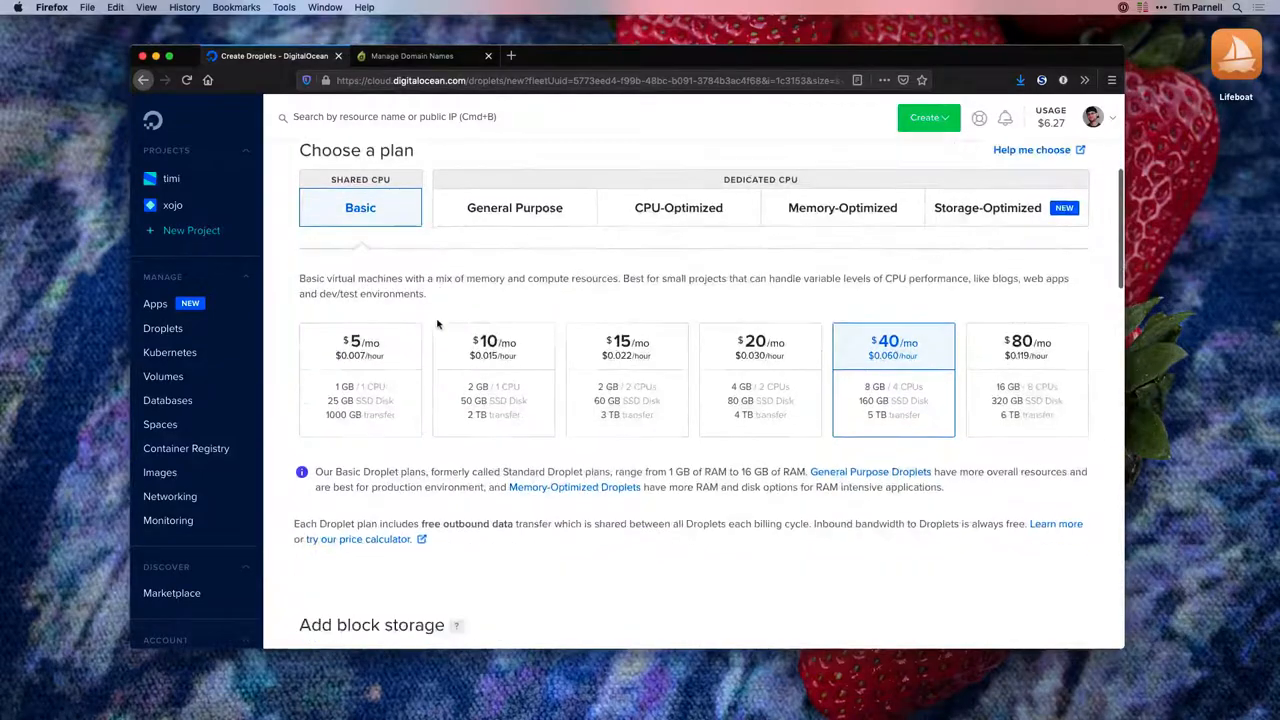
scroll(down, 3)
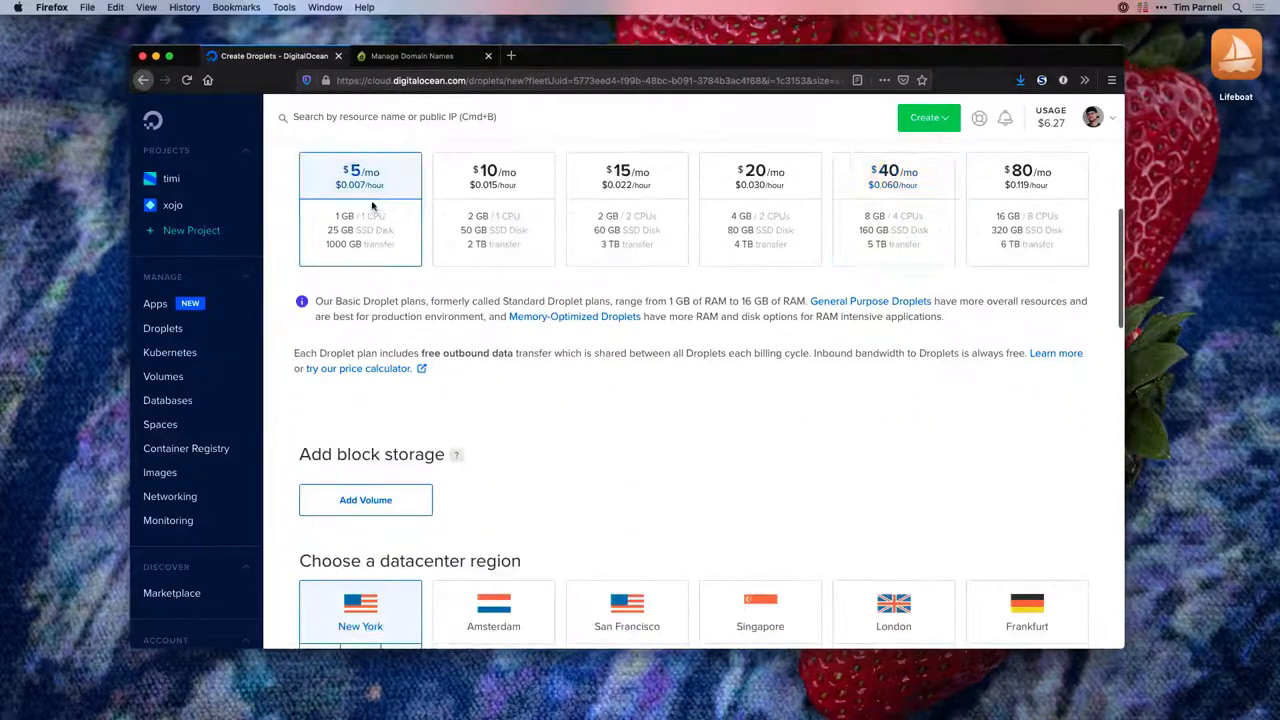
scroll(down, 3)
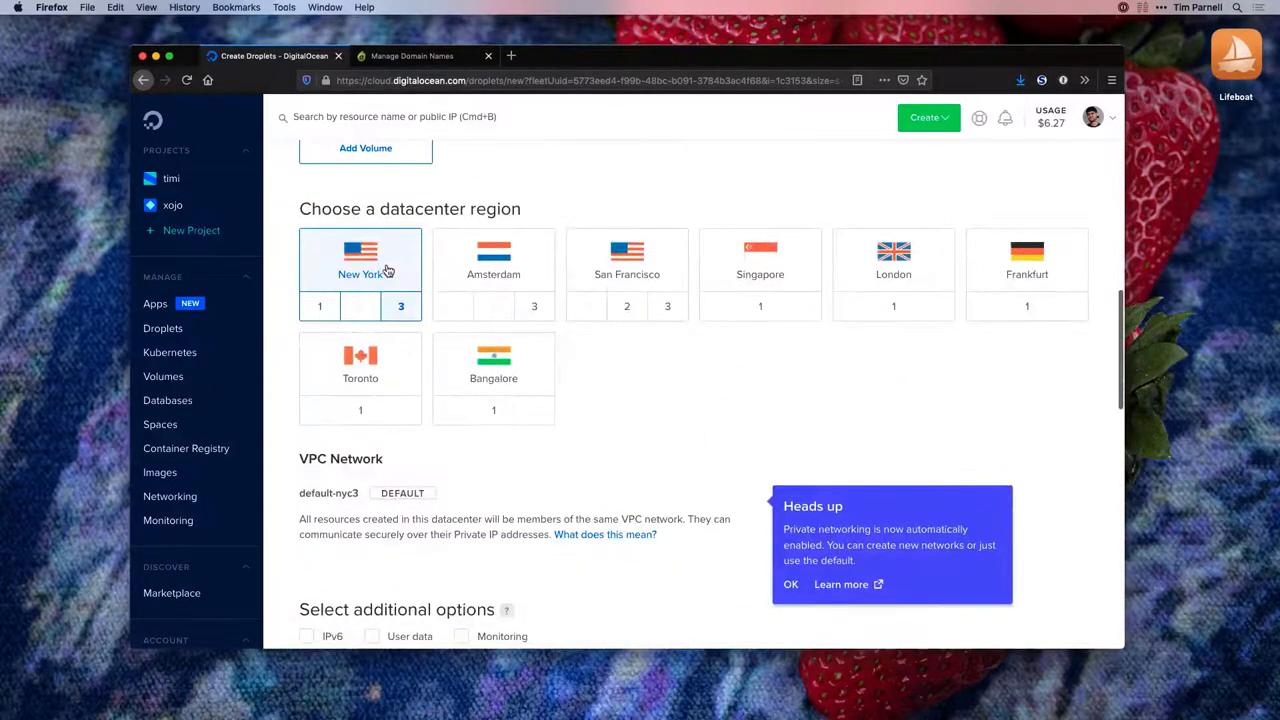
scroll(down, 3)
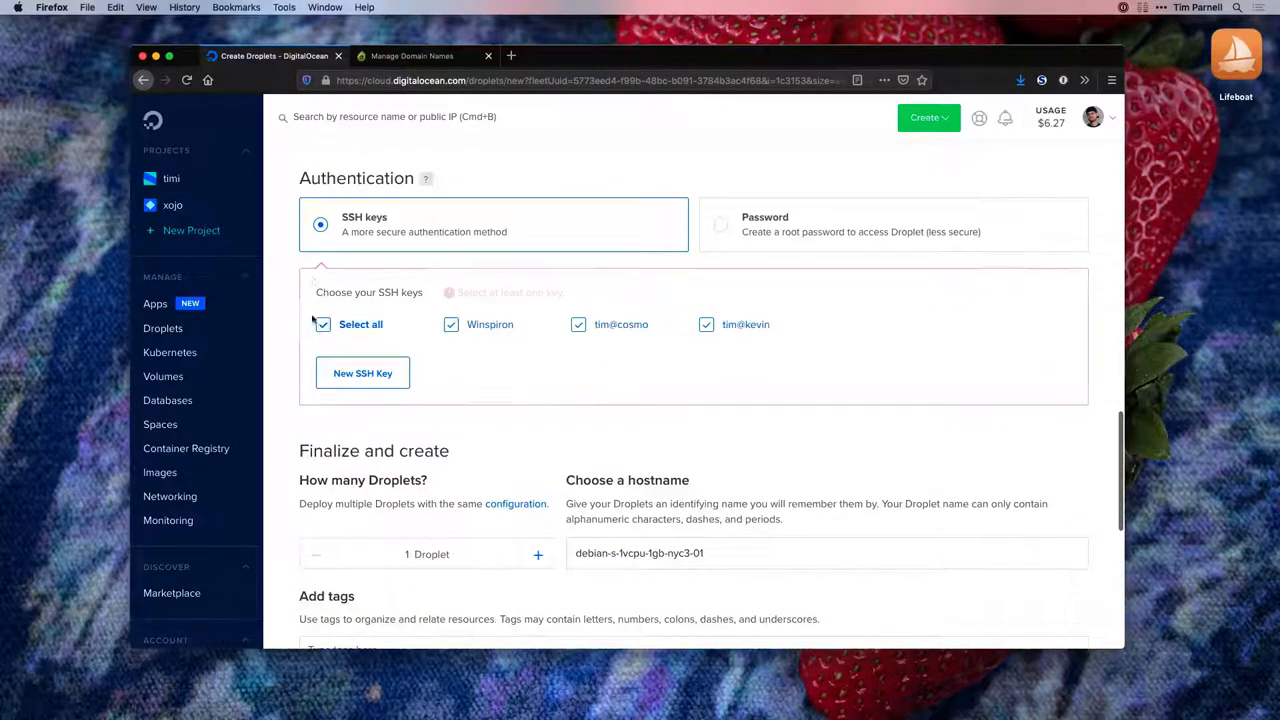
Step: Select all saved SSH keys and give the droplet a custom hostname starting 'life'
click(324, 324)
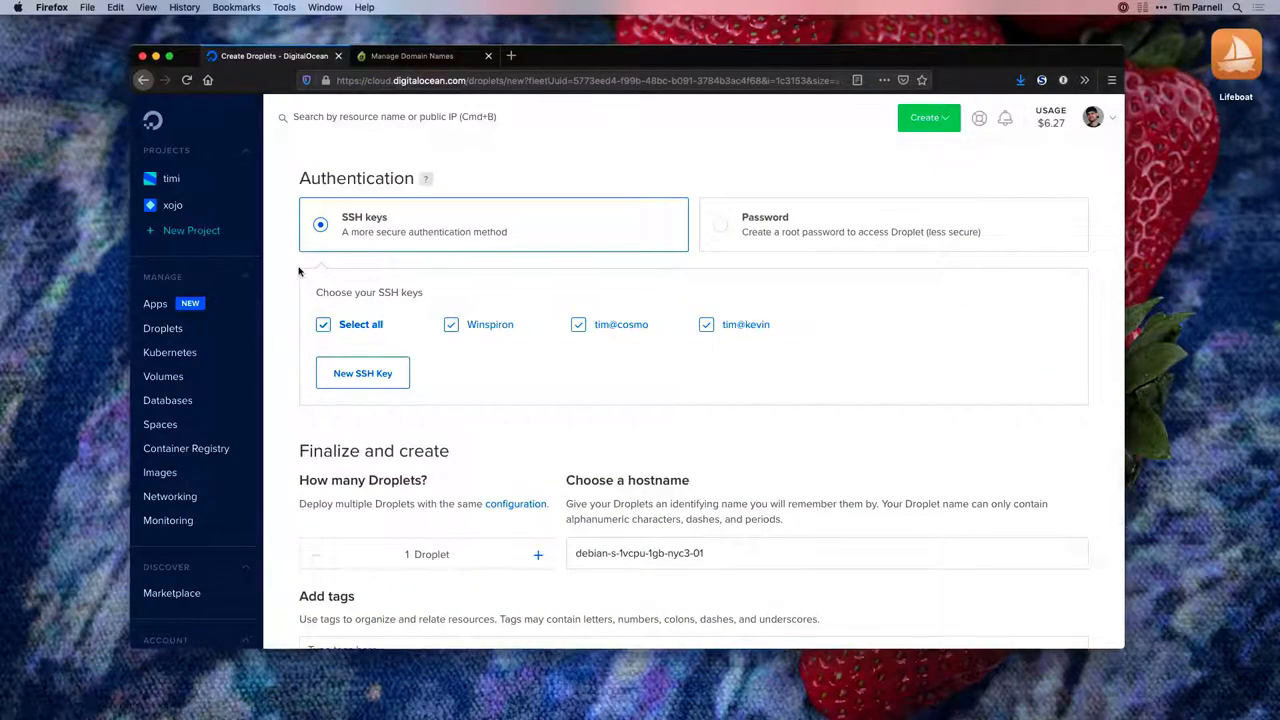
scroll(down, 3)
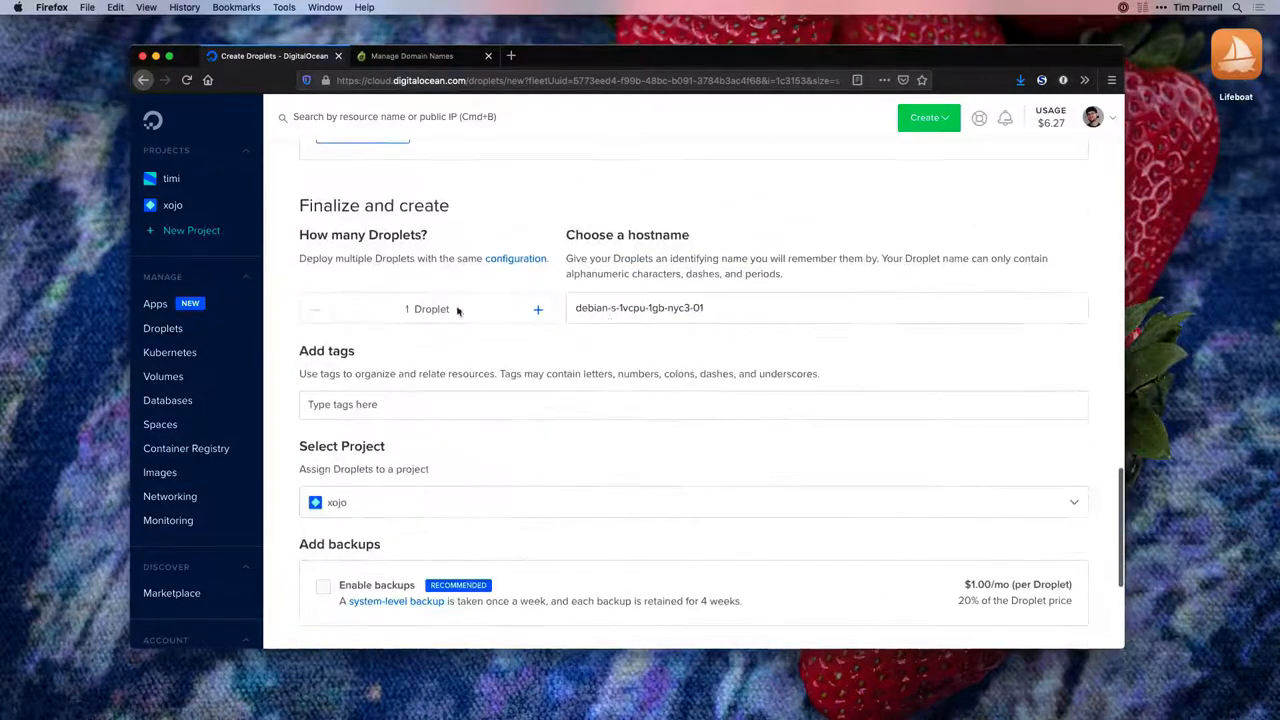
text(life)
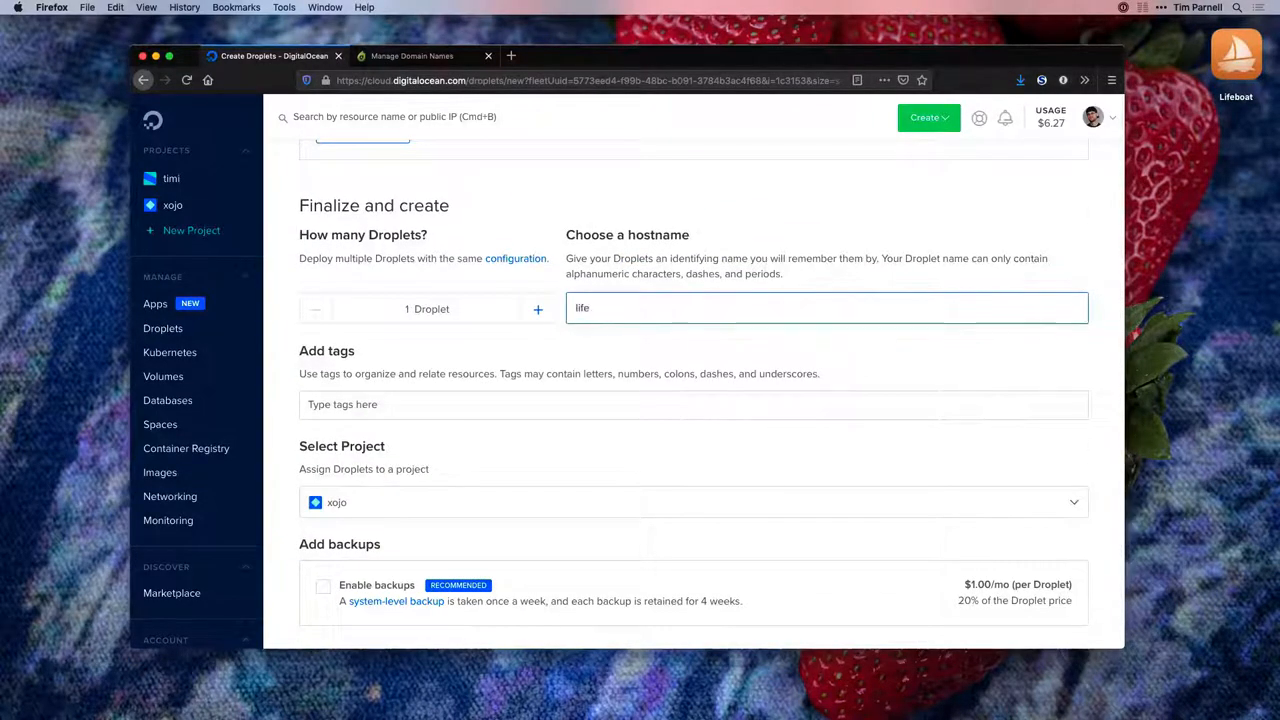
scroll(down, 3)
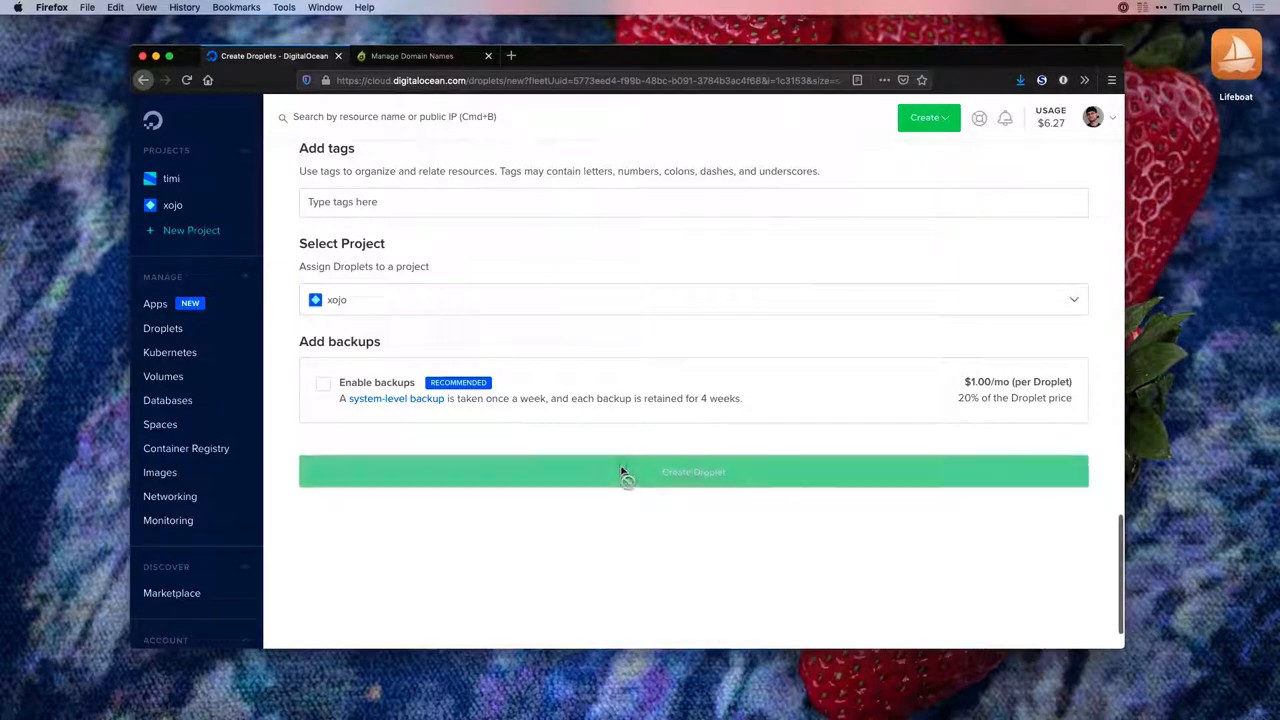
click(692, 472)
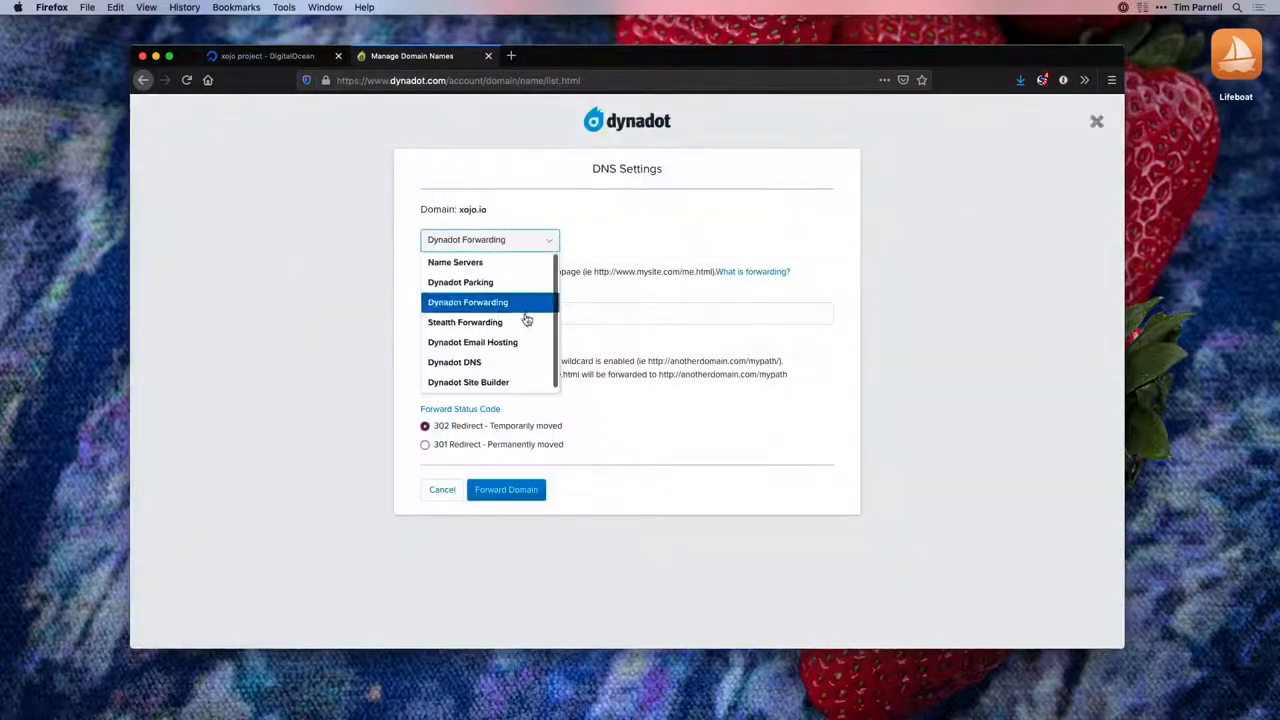
Step: Use Dynadot DNS with an A record pointing to 138.197.73.73 and save the settings
click(454, 362)
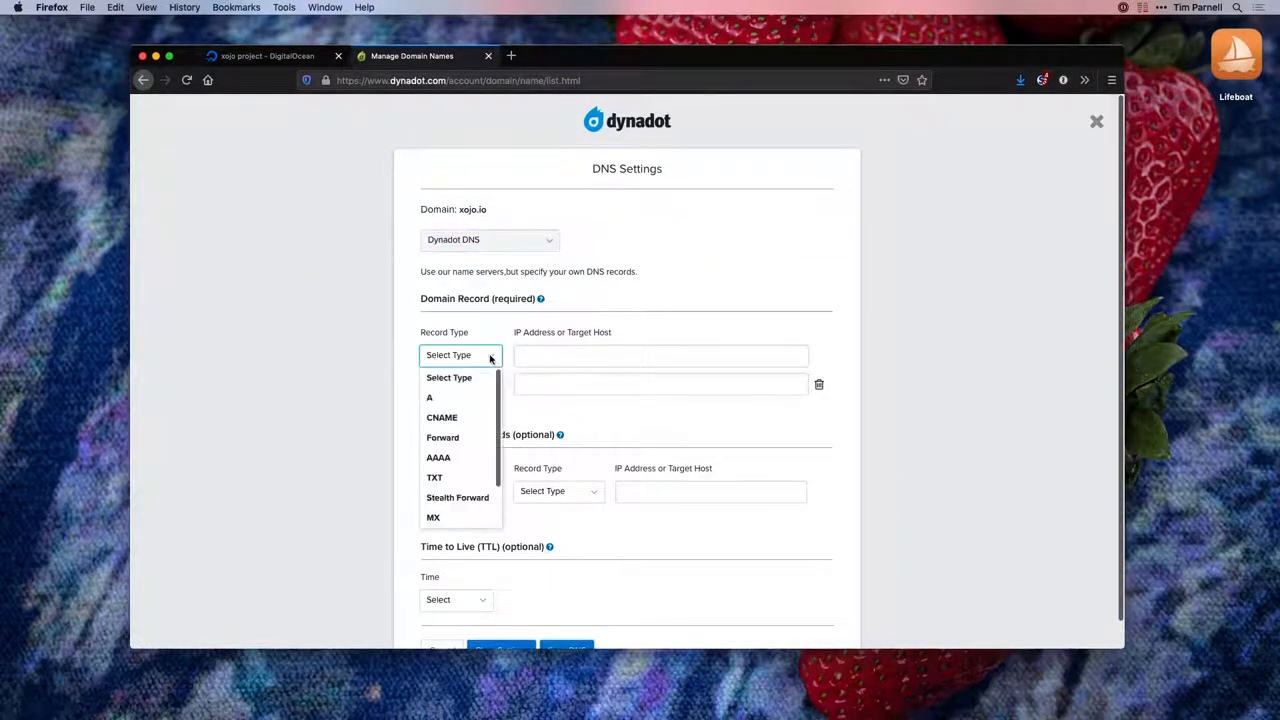
click(428, 396)
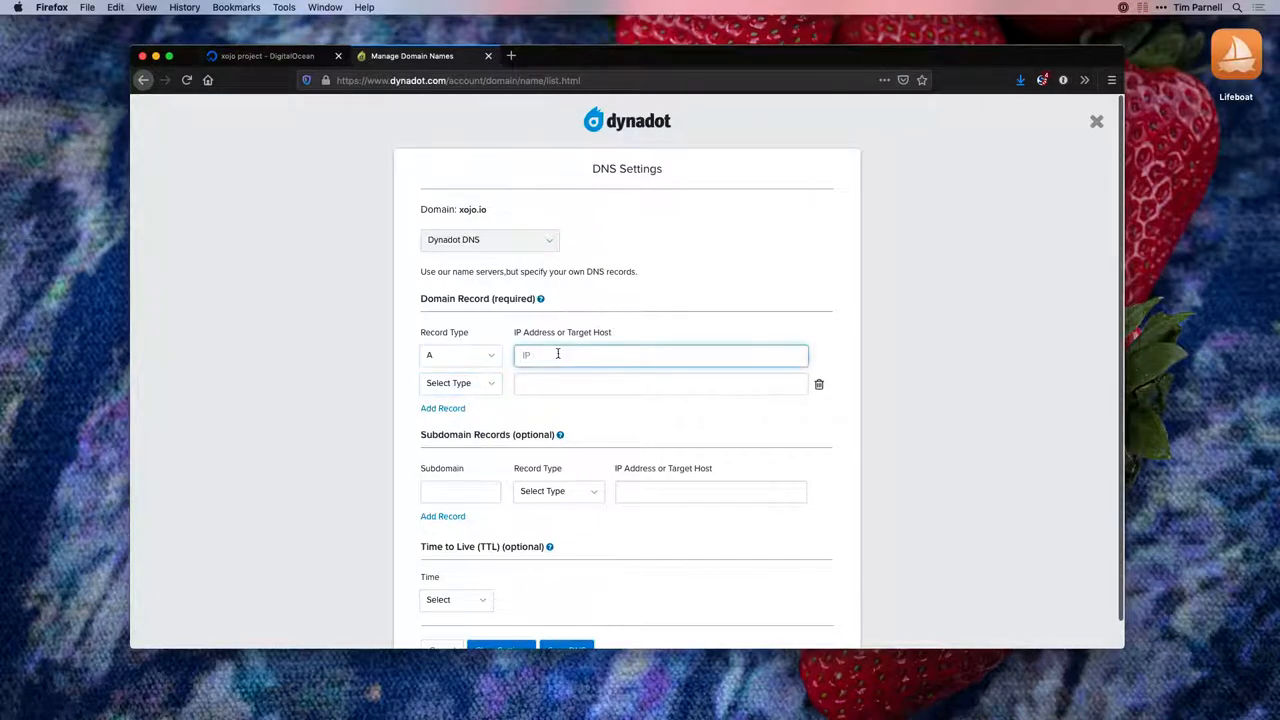
text(138.197.73.73)
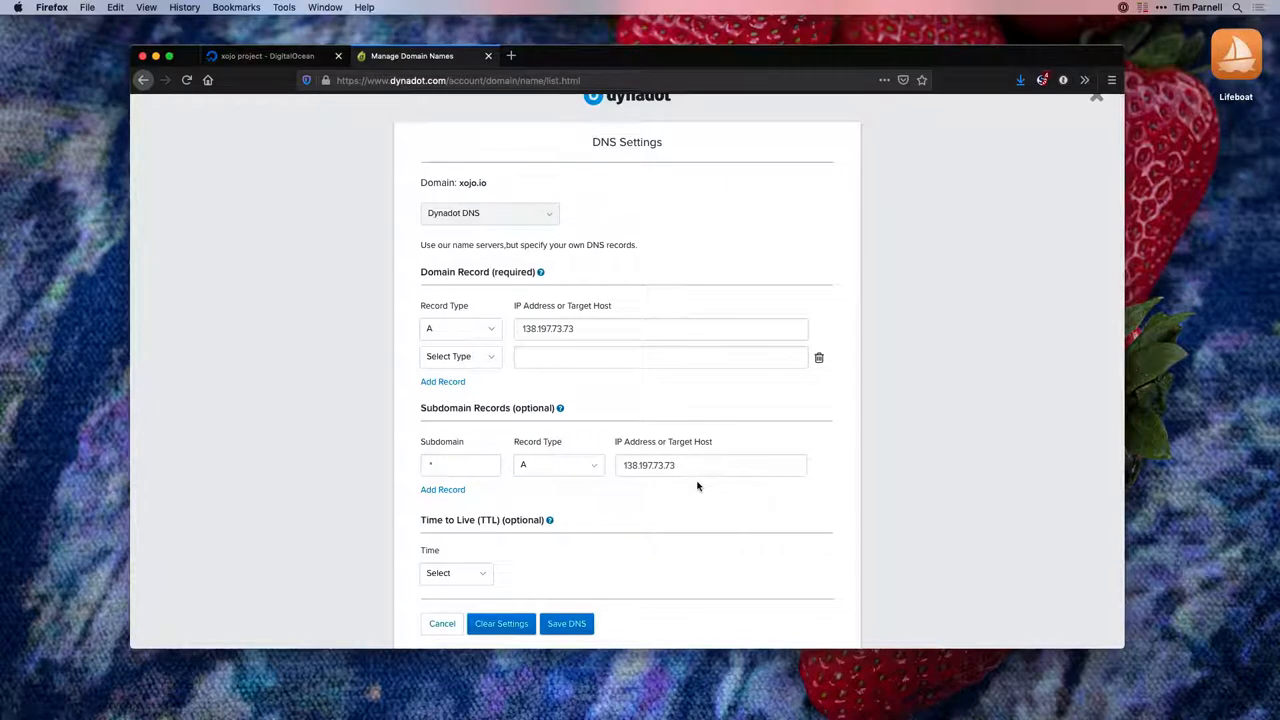
mouse_move(690, 488)
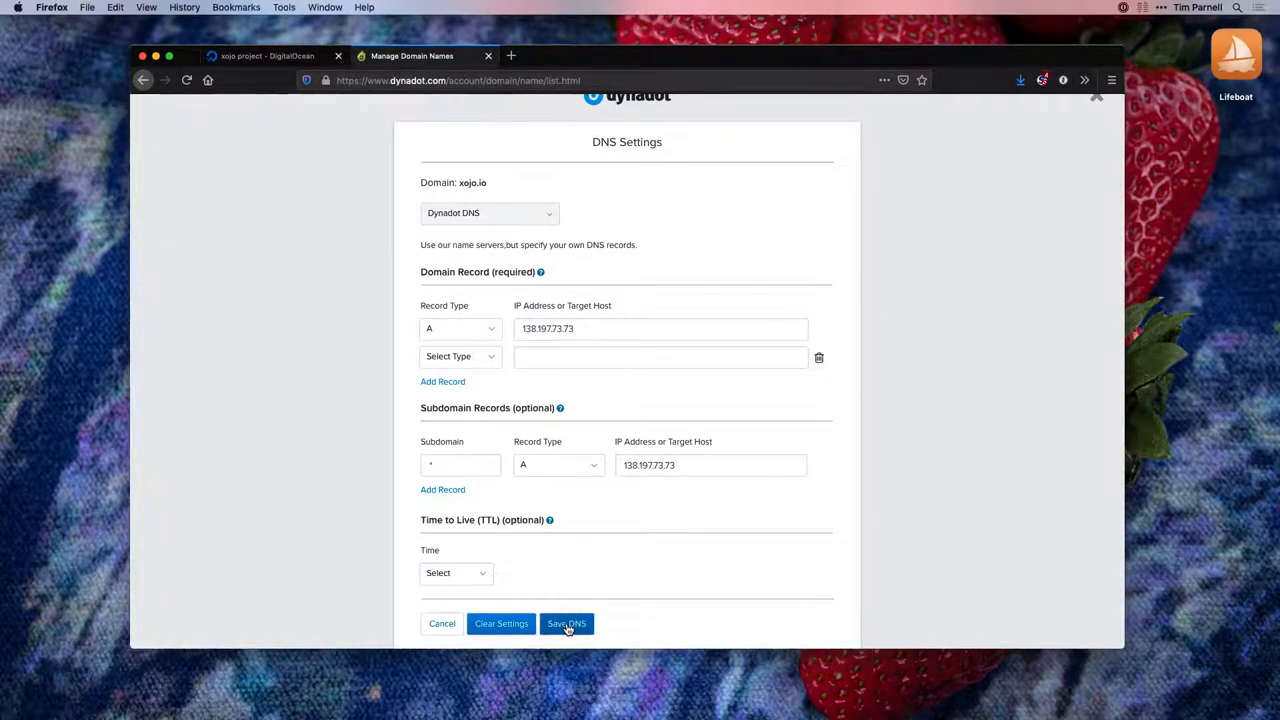
click(566, 624)
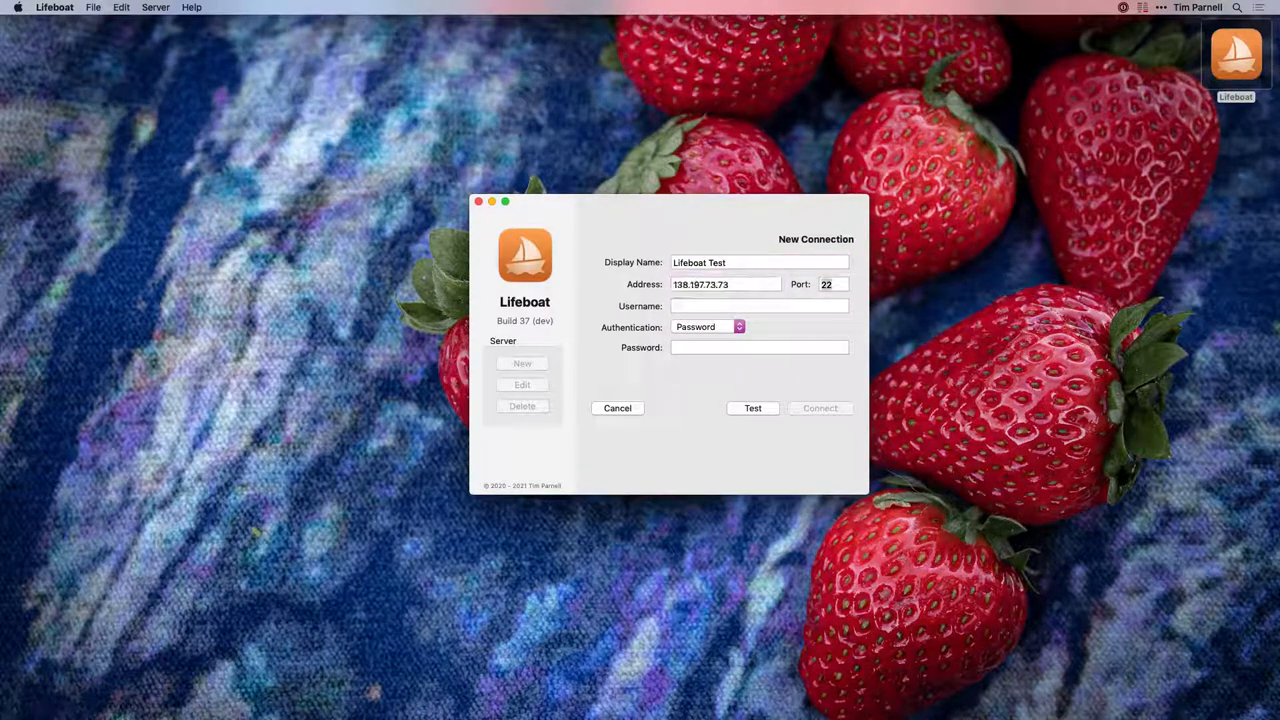
Step: Connect as user root using the id_rsa private key file for authentication
click(760, 306)
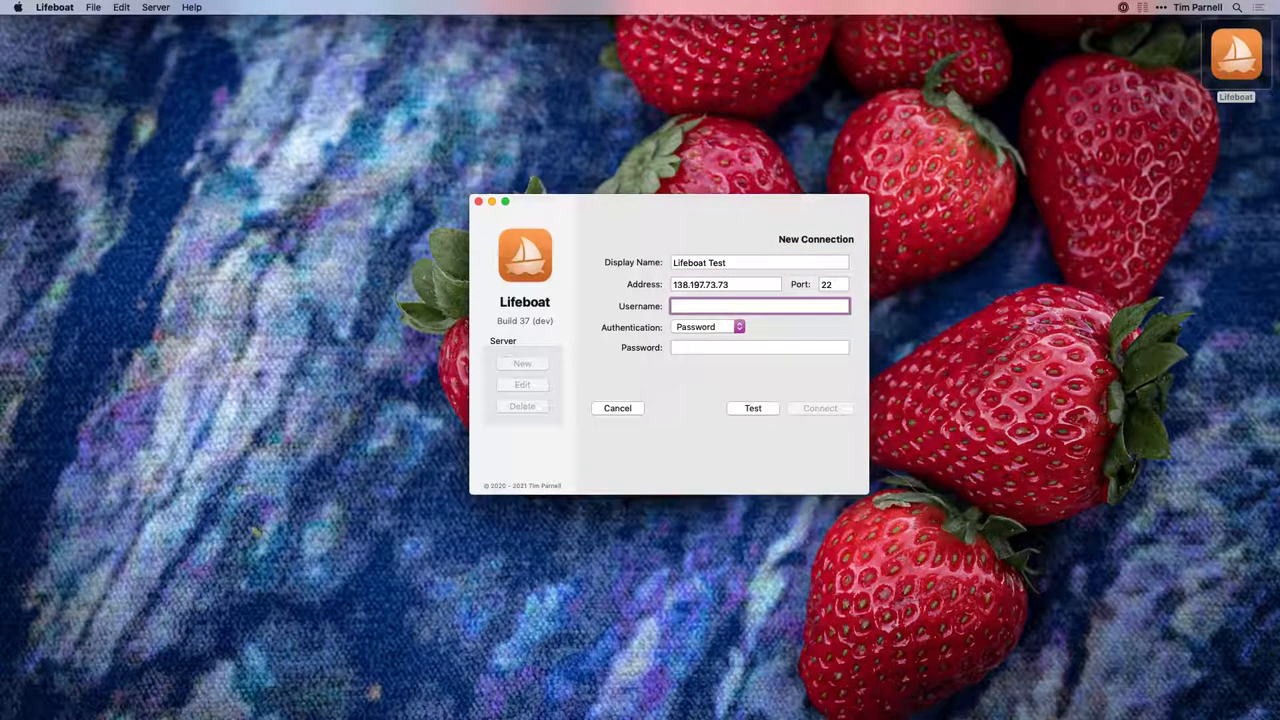
text(root)
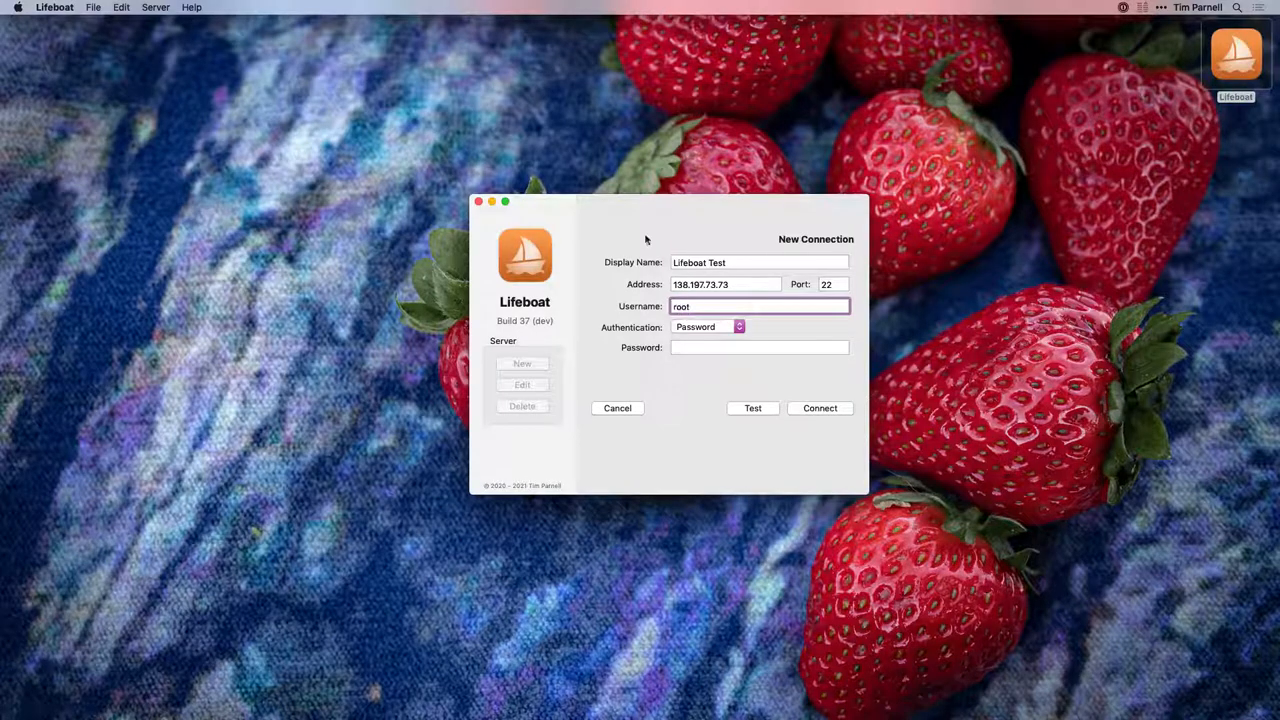
click(708, 328)
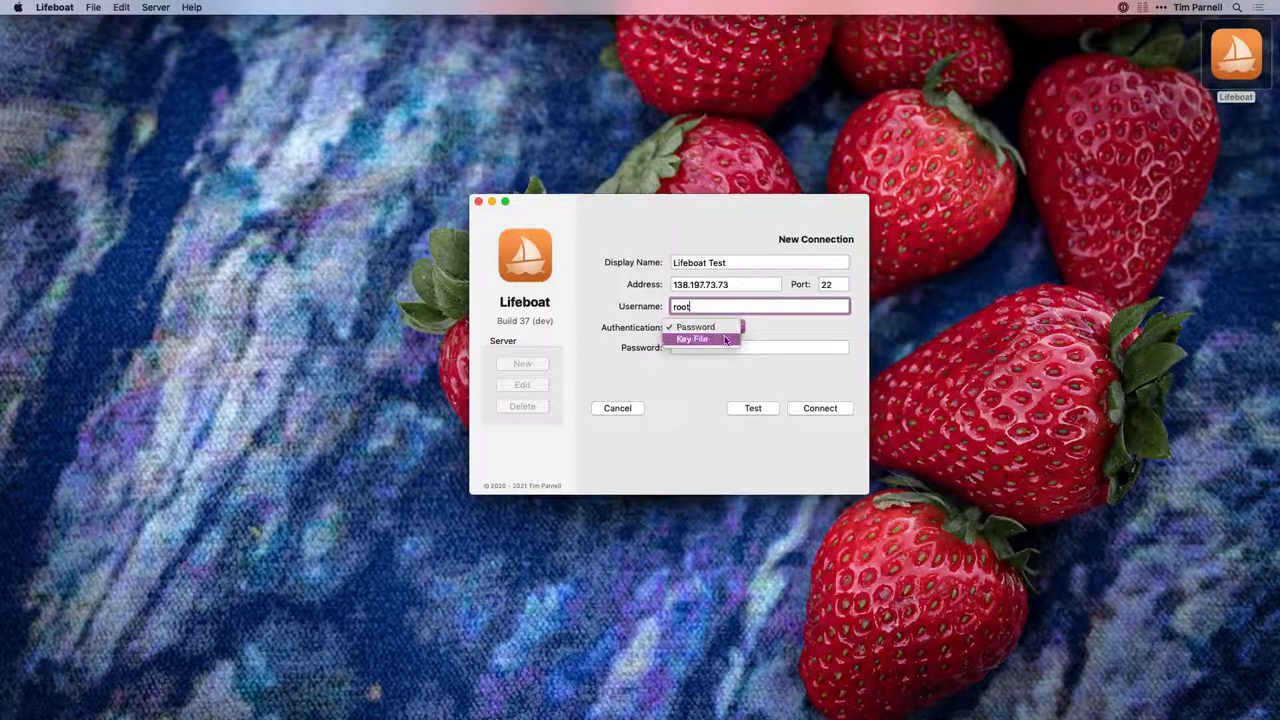
click(692, 338)
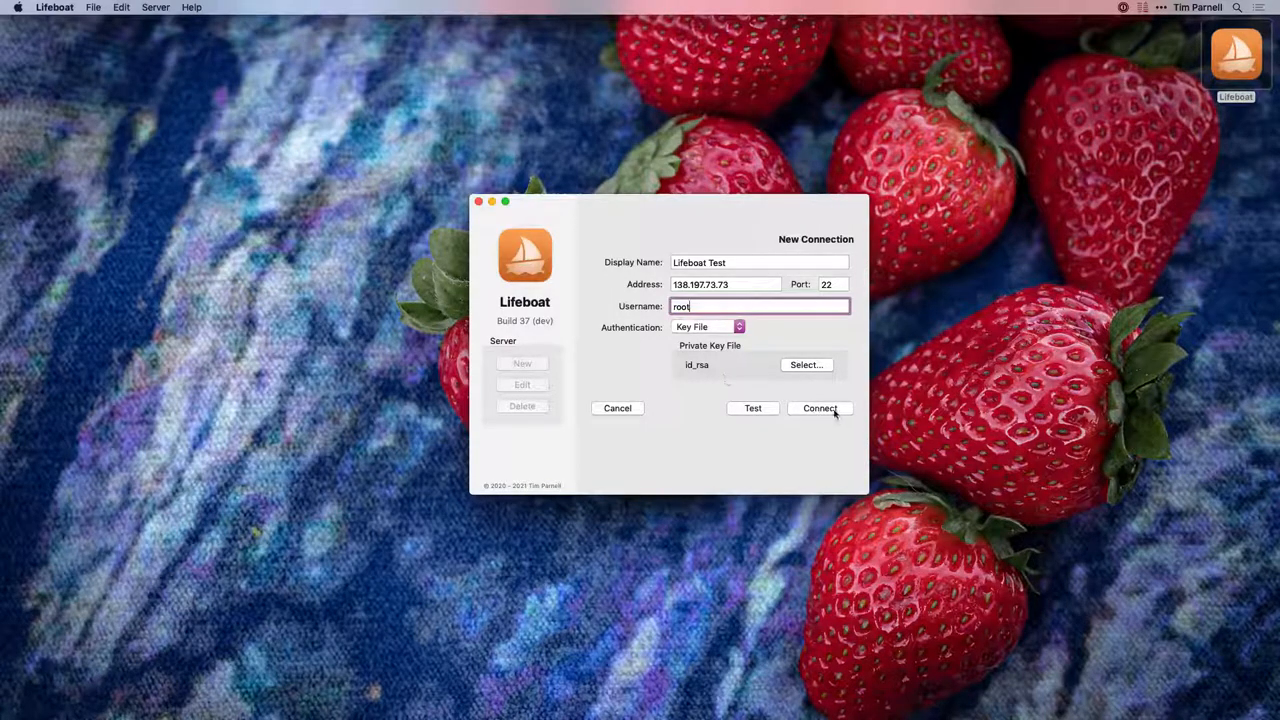
click(820, 408)
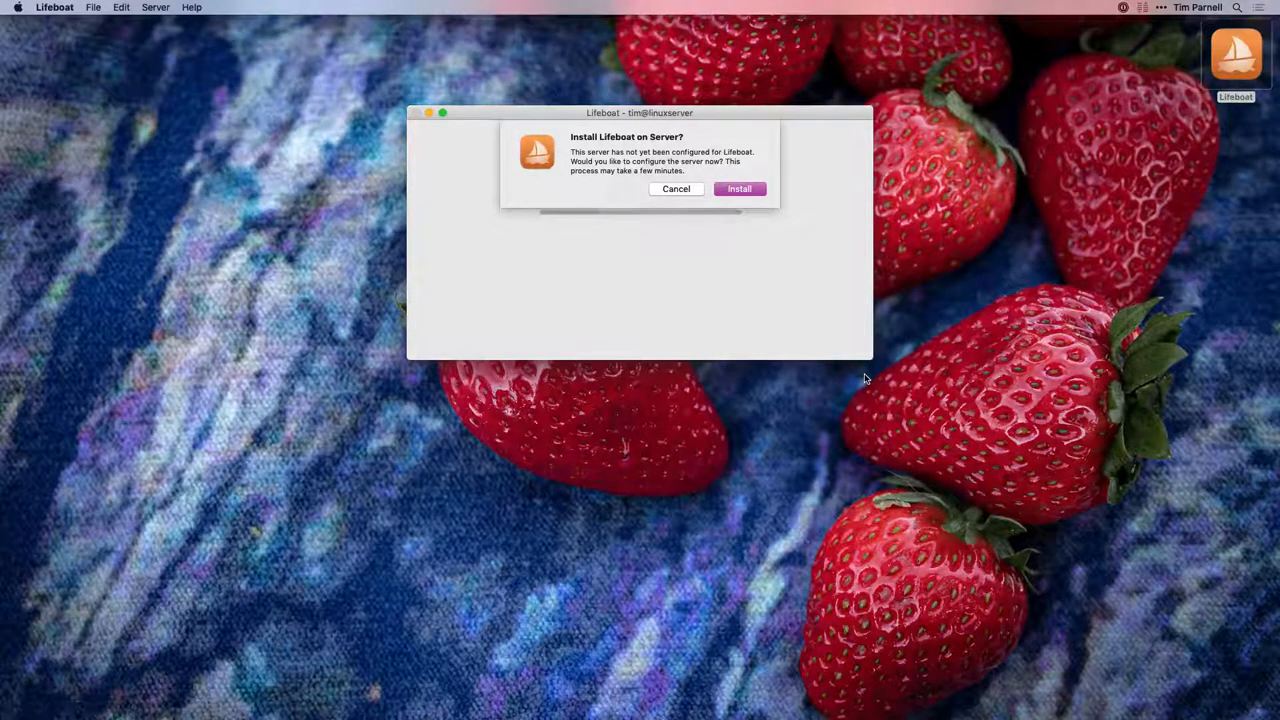
mouse_move(848, 298)
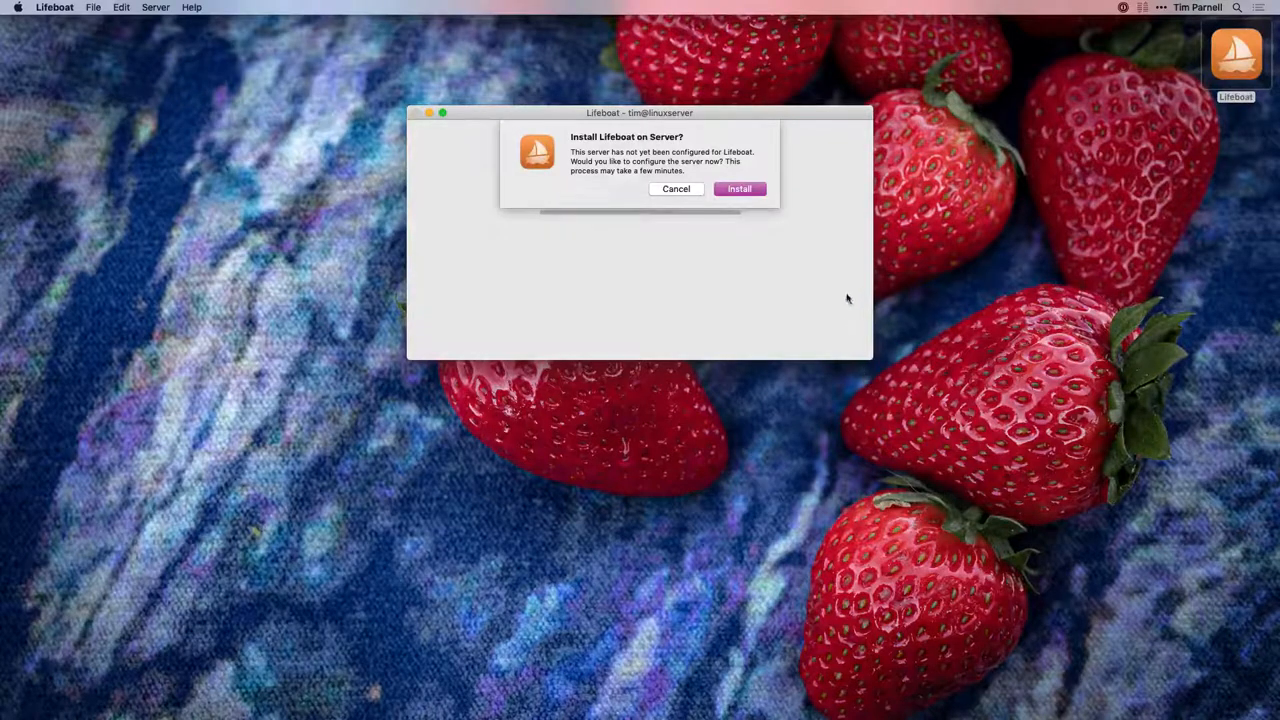
Step: Install Lifeboat on the server so its stats dashboard loads
click(740, 188)
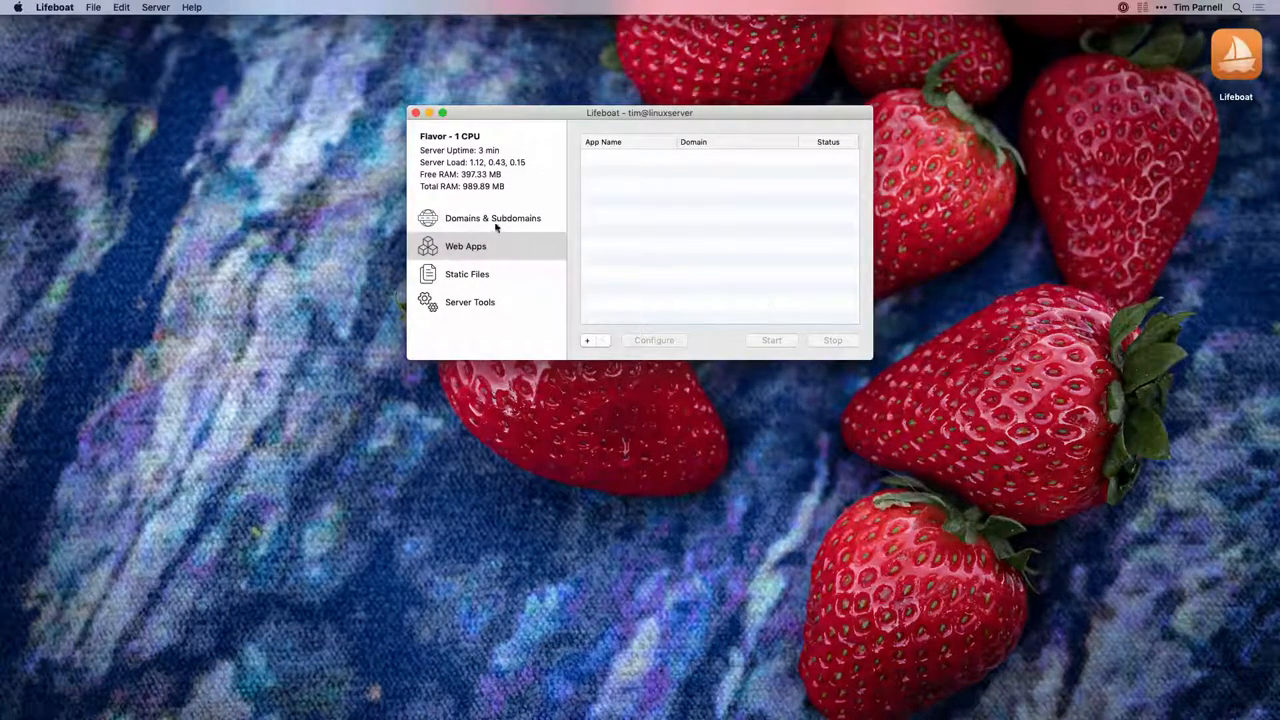
Step: Add webkit.xojo.io under Domains & Subdomains with SSL set to Force and save it
click(492, 218)
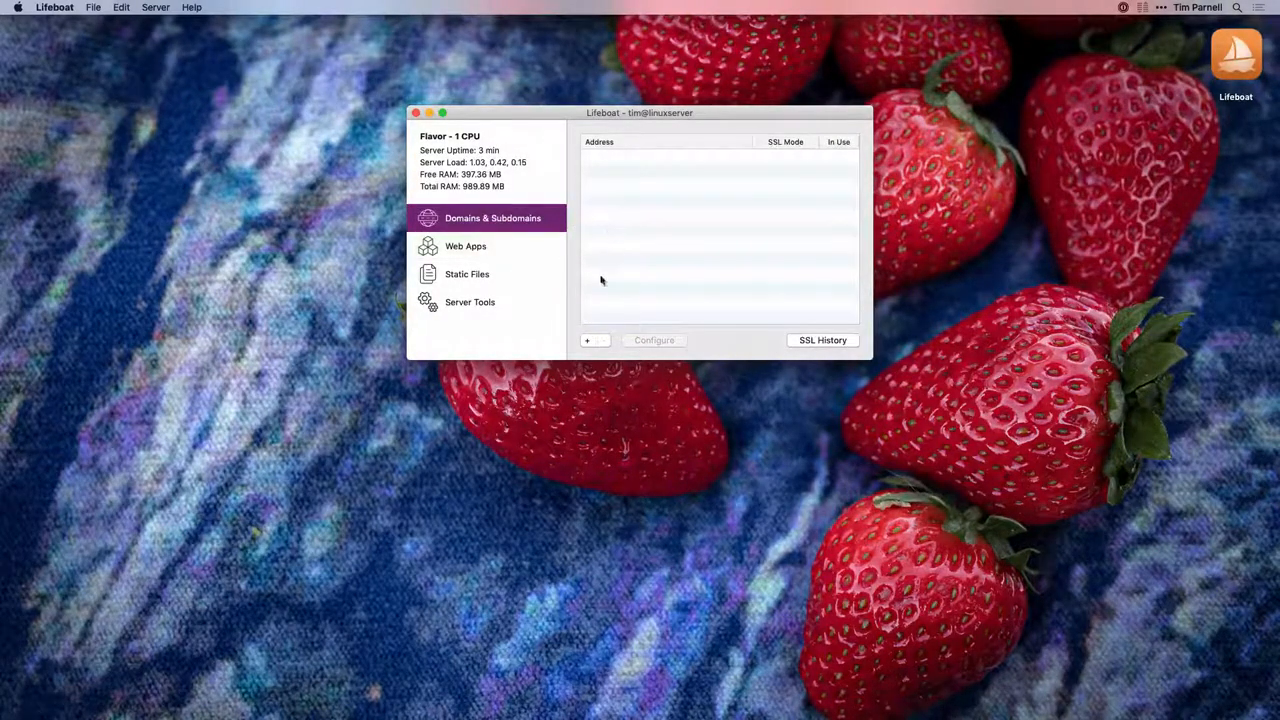
click(588, 340)
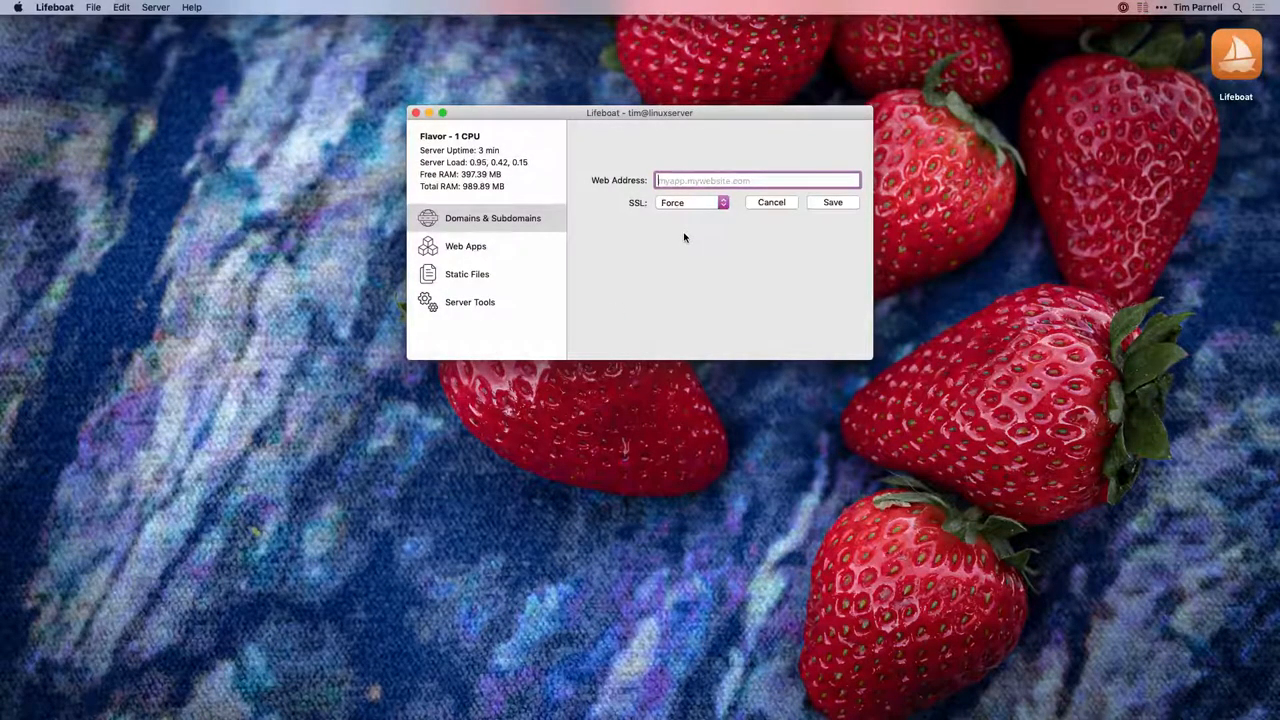
text(webkit.xojo.io)
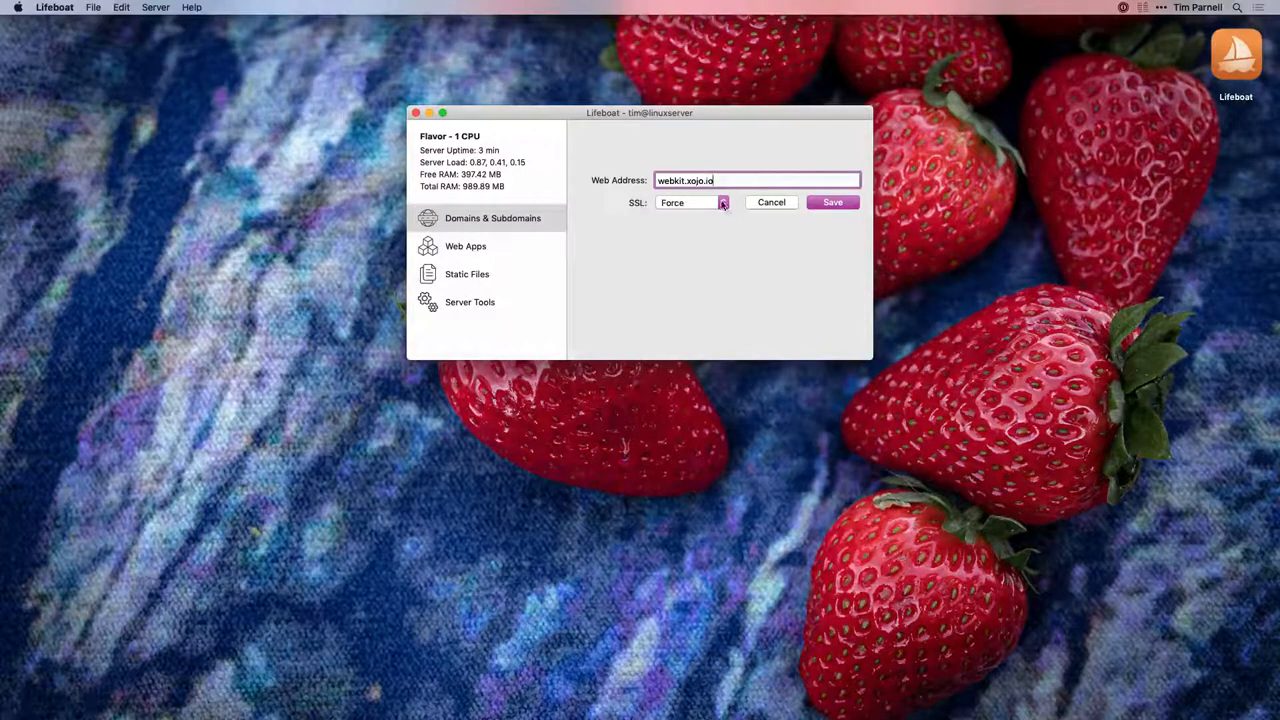
click(690, 202)
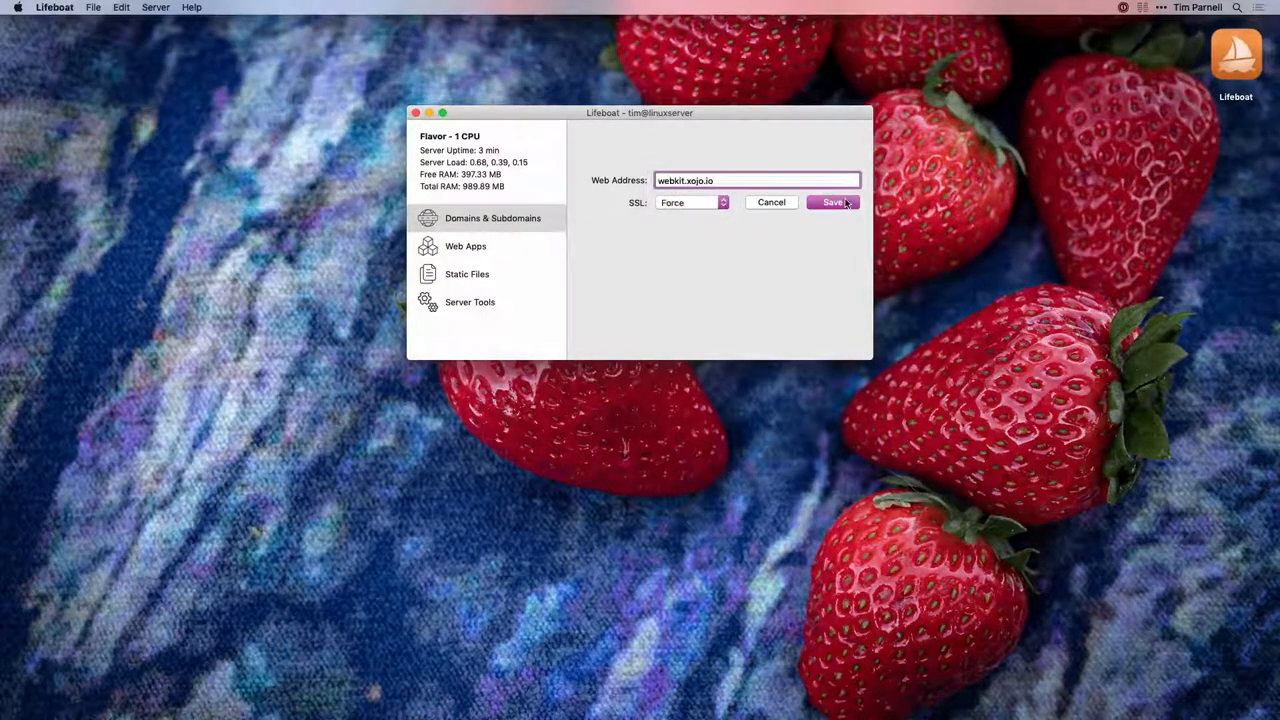
click(832, 202)
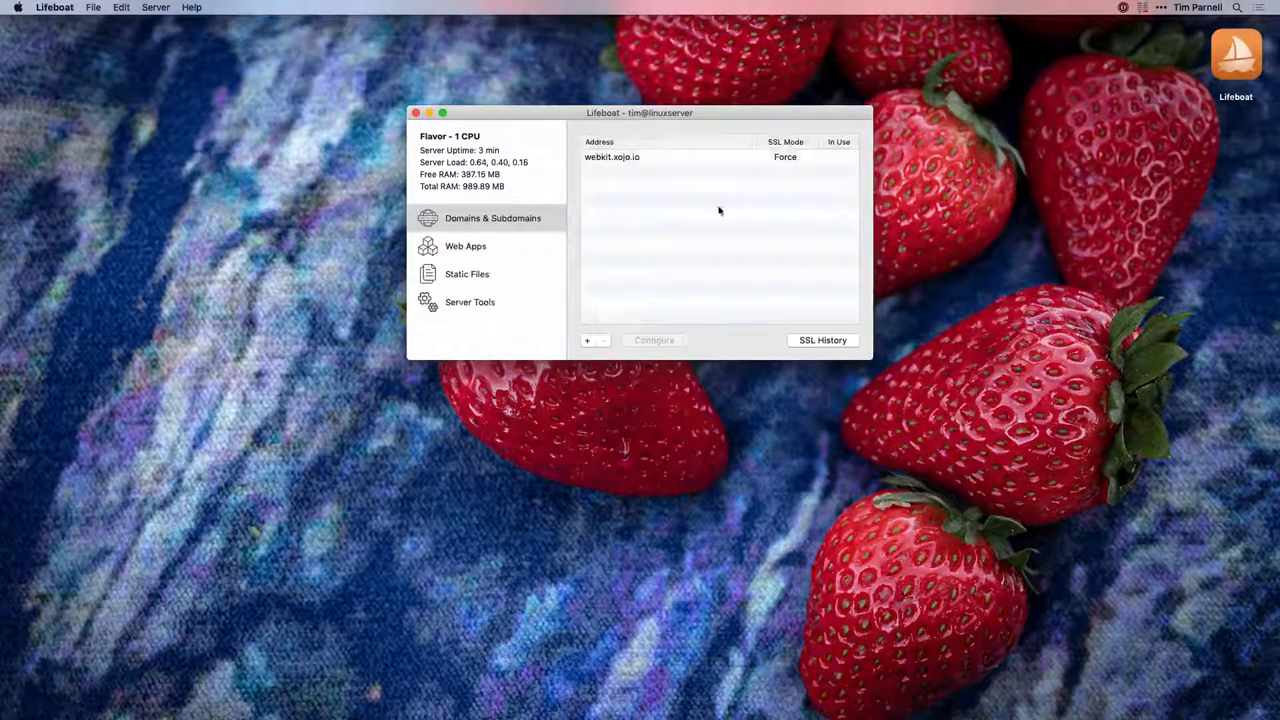
Step: Add a web app named 'Webkit Test' assigned to the webkit.xojo.io domain
click(466, 246)
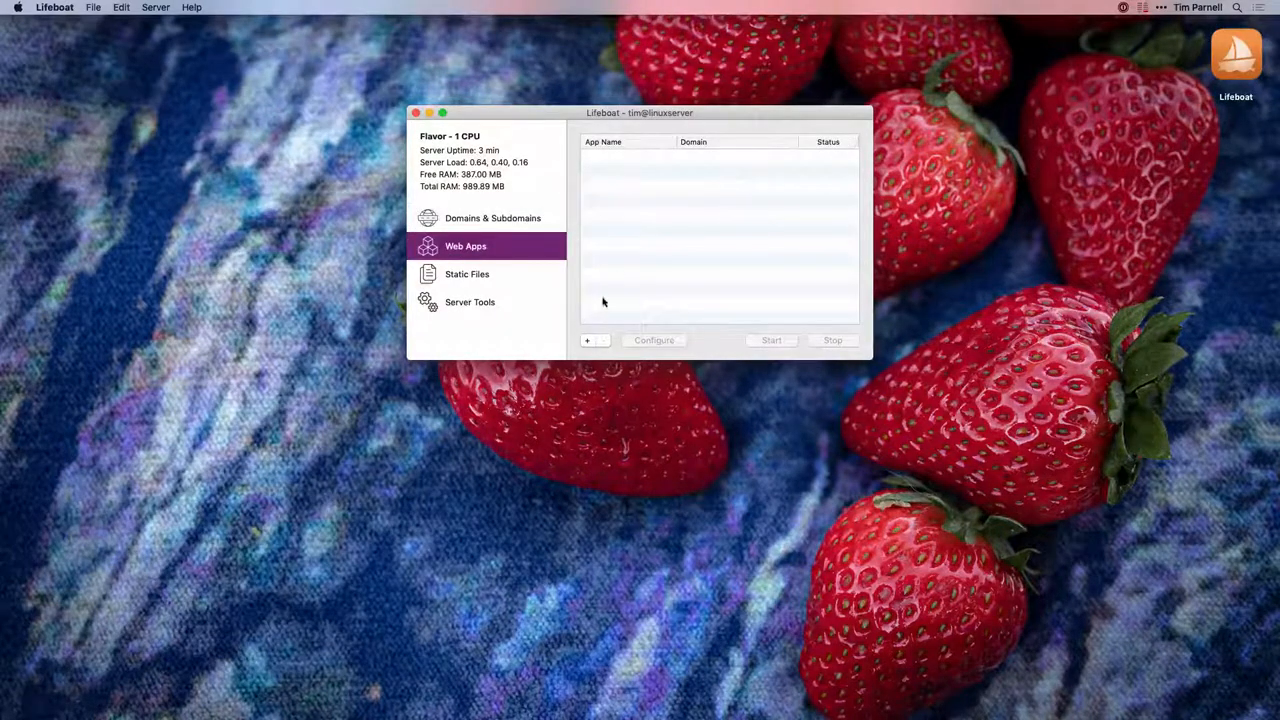
click(588, 340)
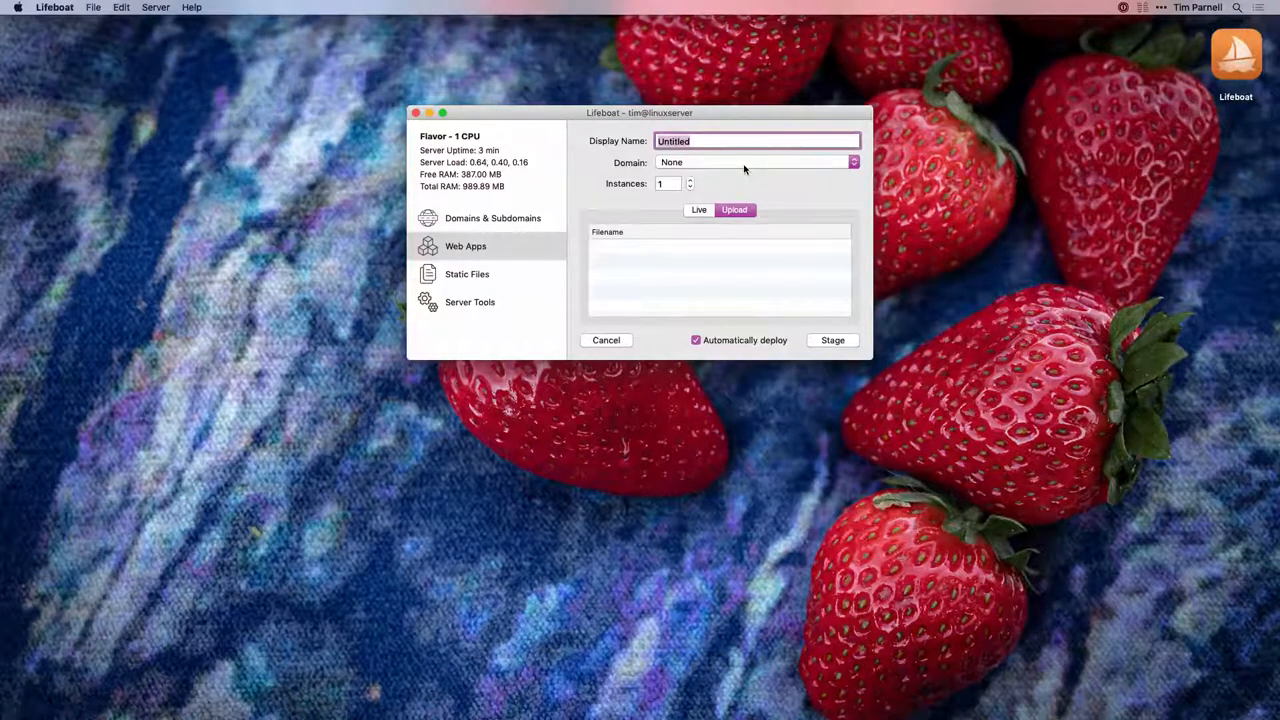
text(Webkit)
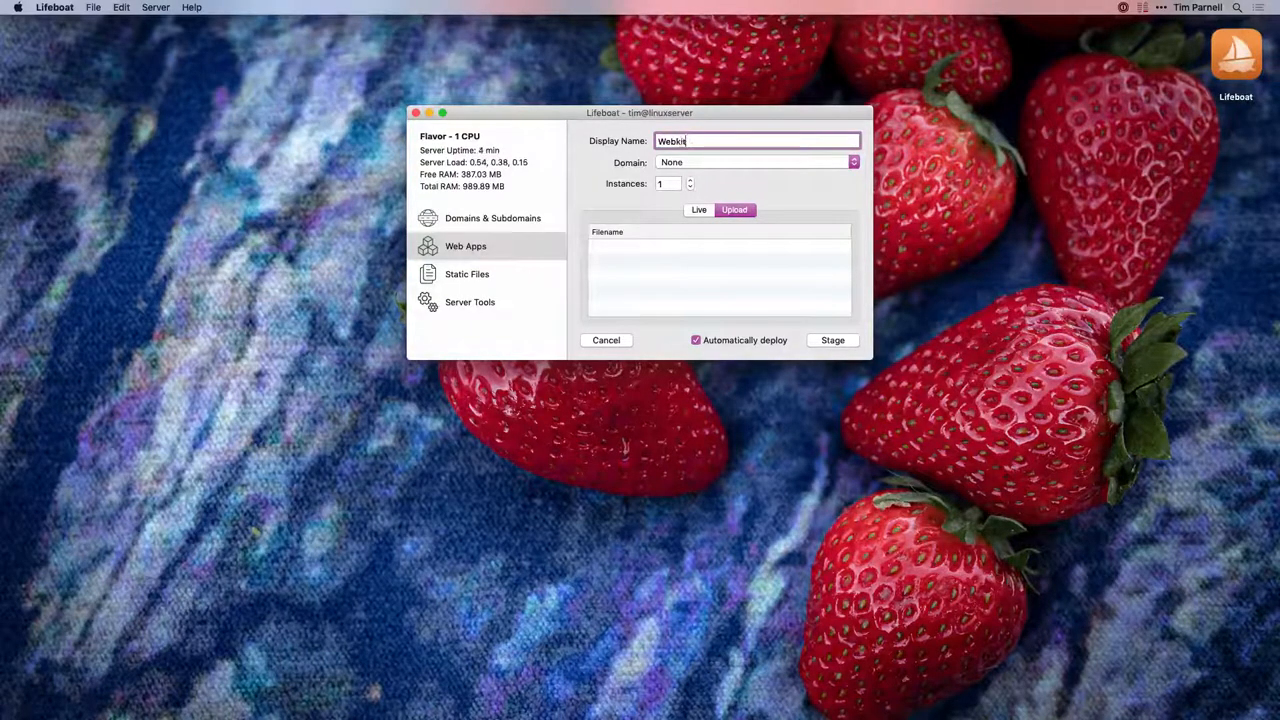
text(Test)
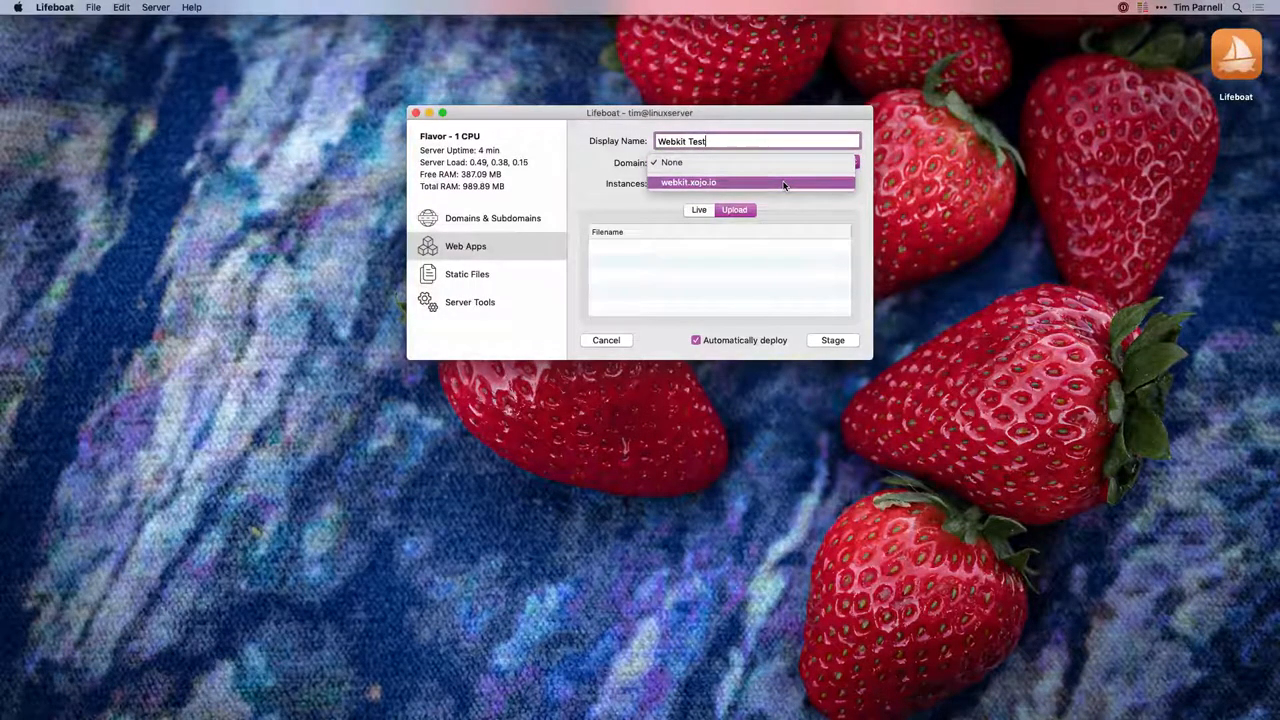
click(688, 182)
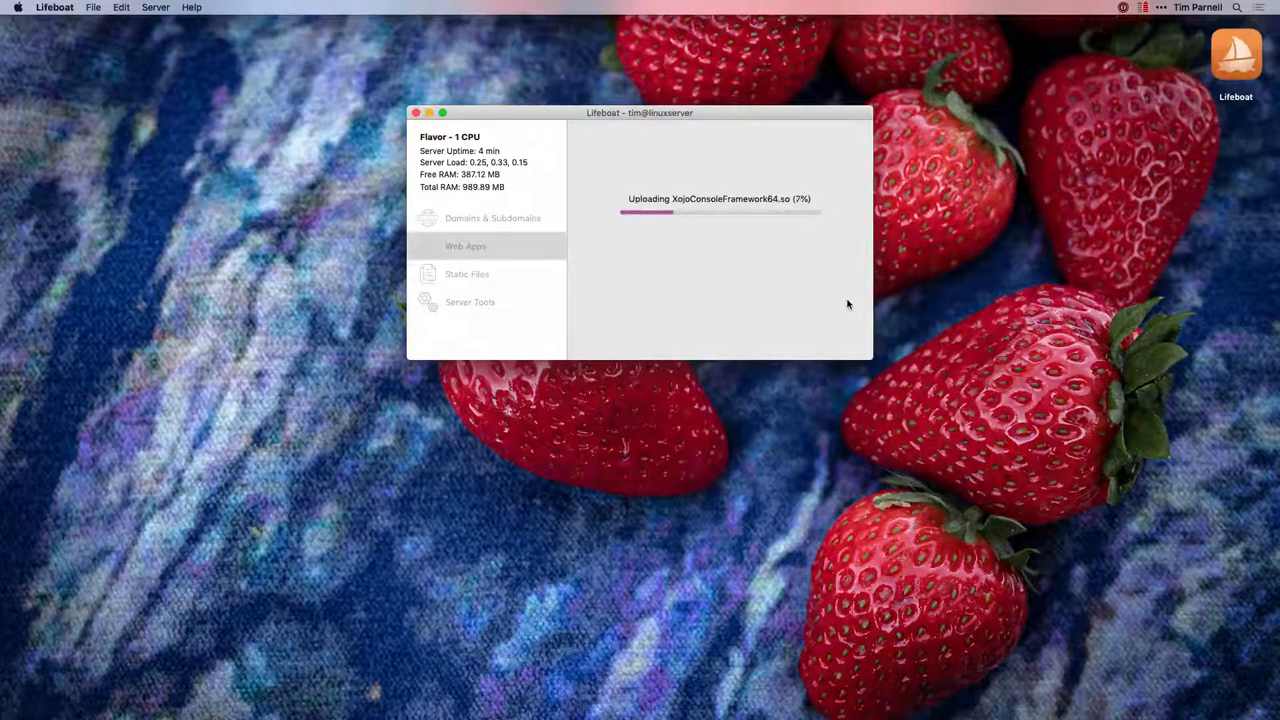
Step: Launch Webkit Test in the browser from its context menu, loading webkit.xojo.io
click(466, 244)
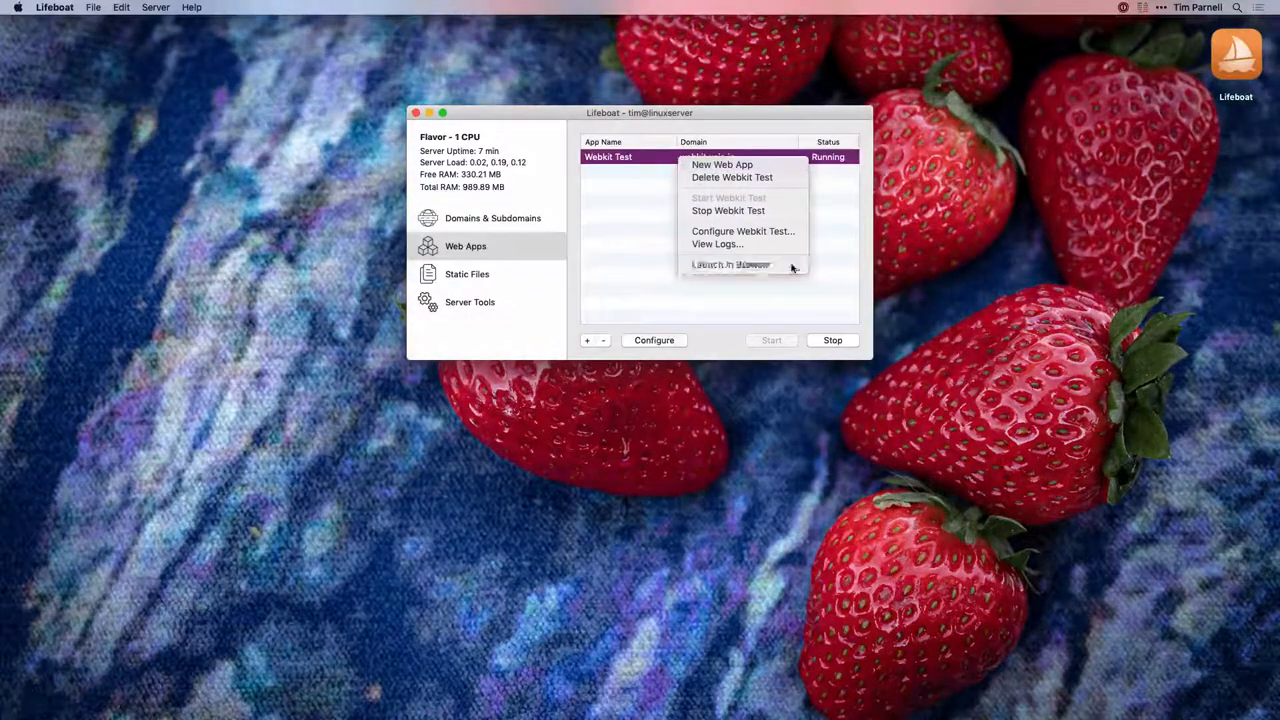
click(730, 264)
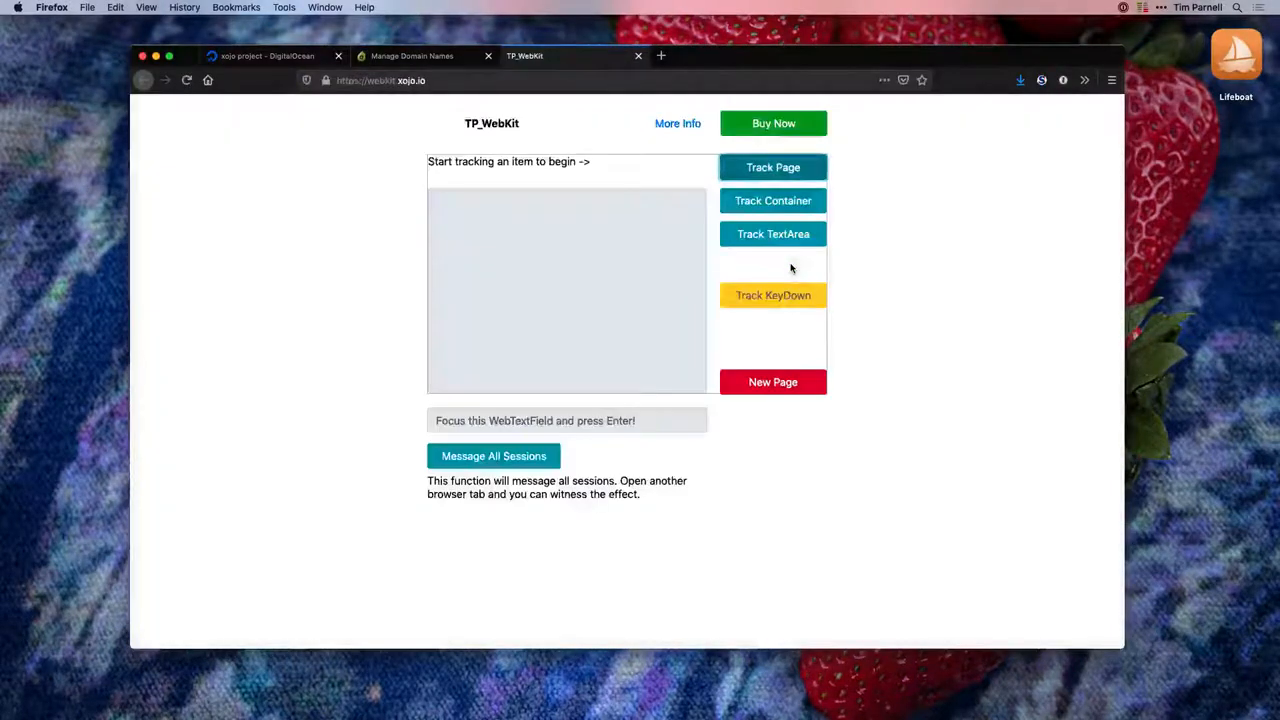